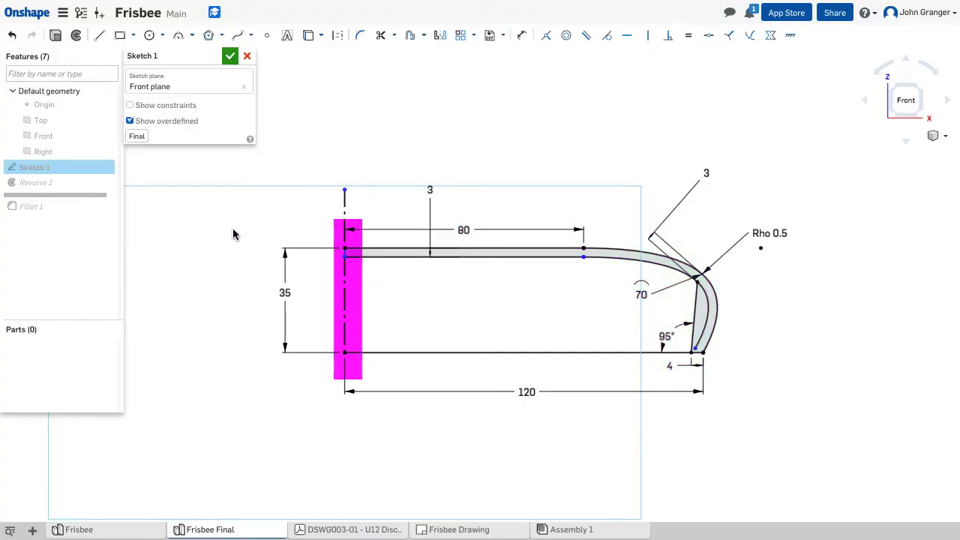
{"action": "mouse_move", "coordinate": [190, 269]}
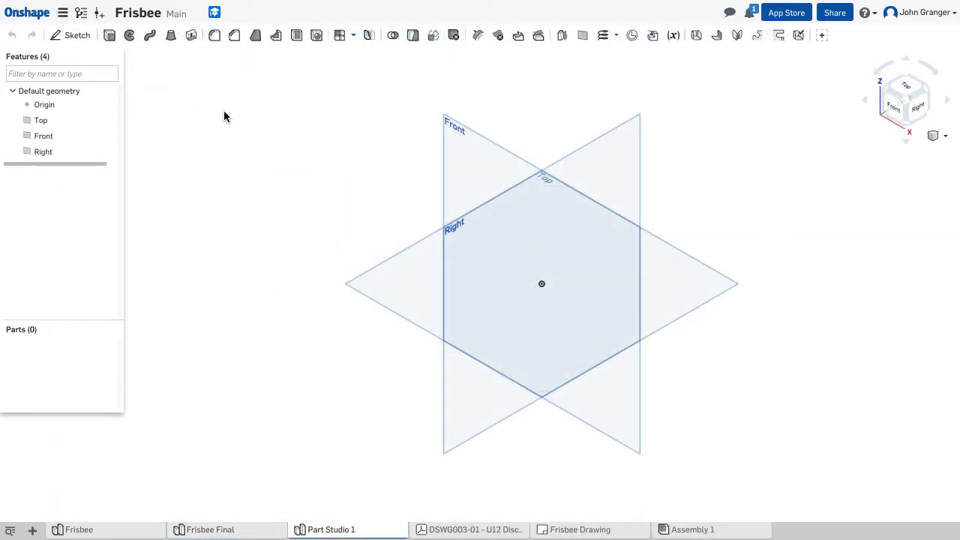
- Sketch two horizontal lines on the Front plane: 120 from the origin, 80 placed 35 above
{"action": "left_click", "coordinate": [70, 35]}
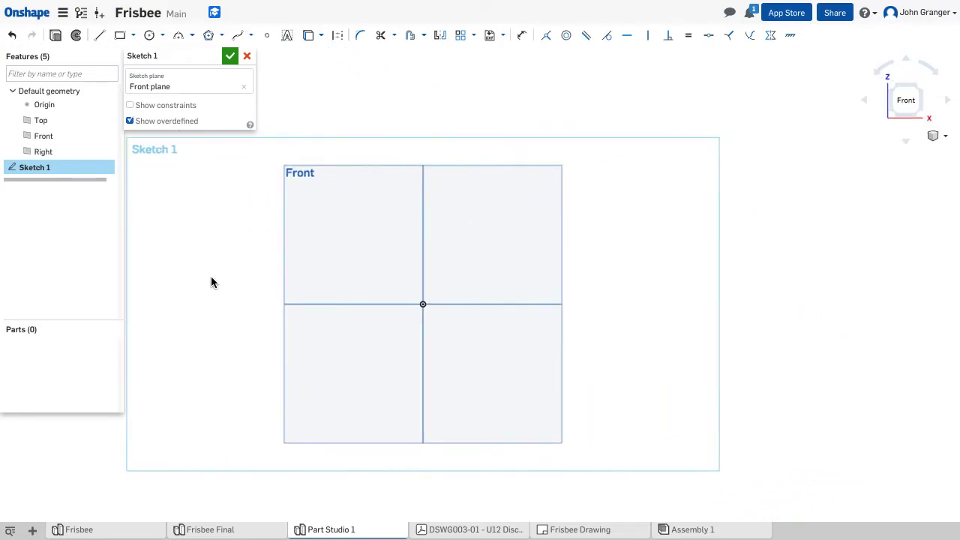
{"action": "left_click", "coordinate": [99, 35]}
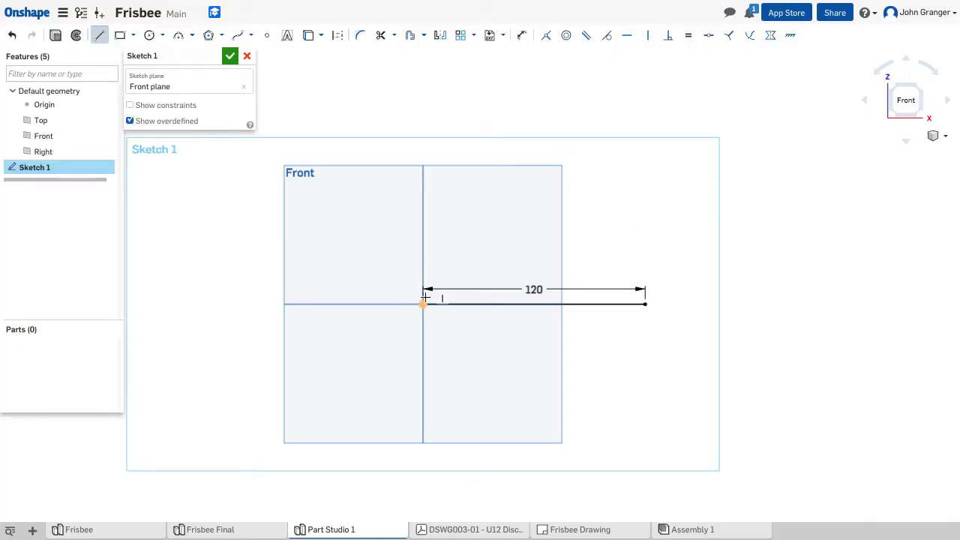
{"action": "mouse_move", "coordinate": [423, 236]}
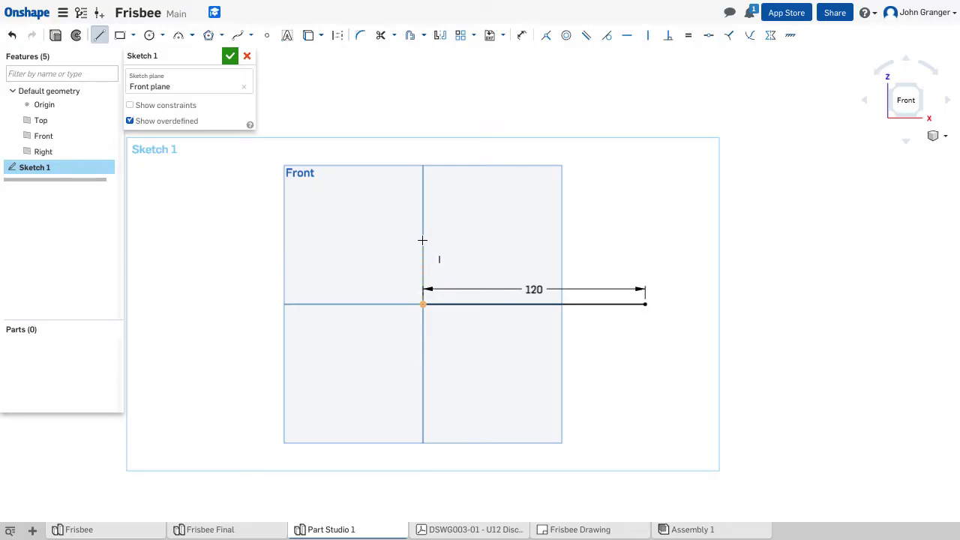
{"action": "mouse_move", "coordinate": [422, 227]}
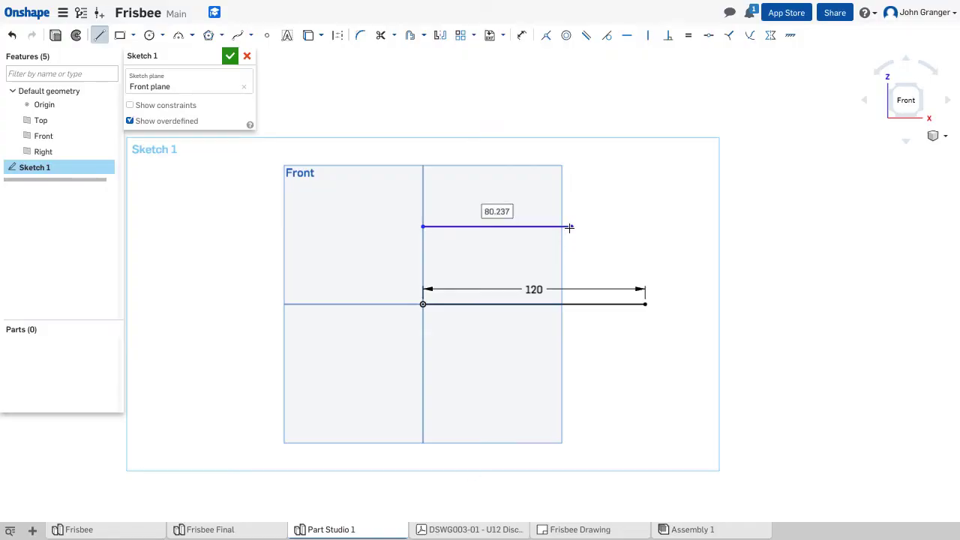
{"action": "mouse_move", "coordinate": [522, 214]}
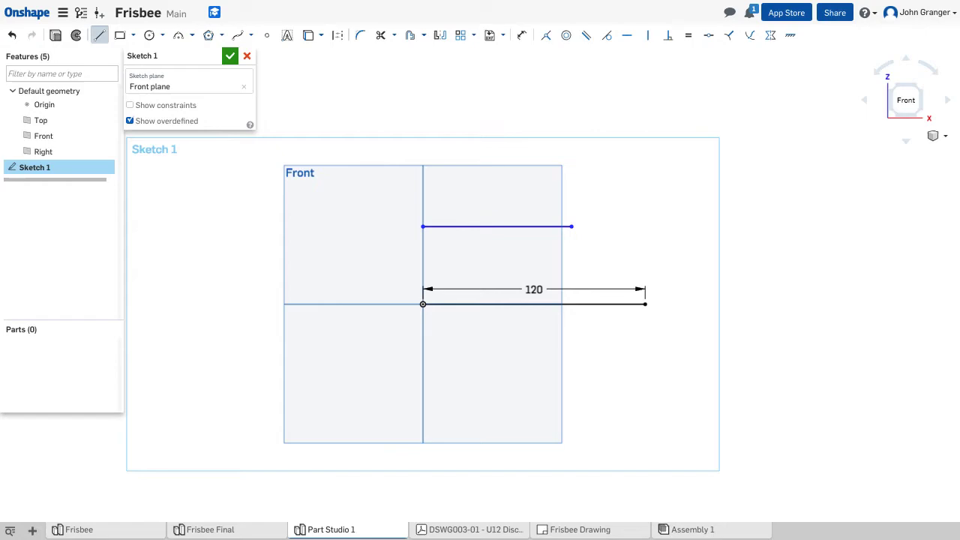
{"action": "left_click", "coordinate": [398, 132]}
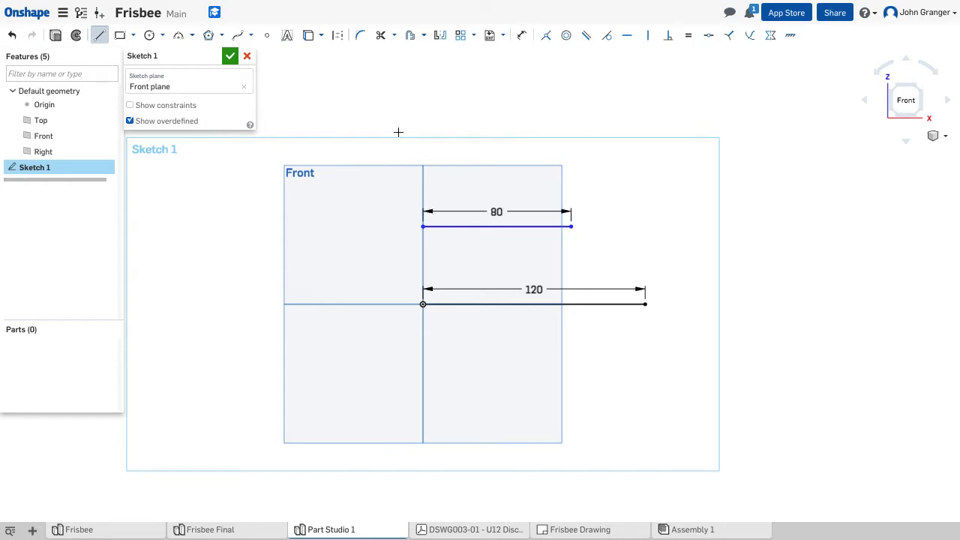
{"action": "mouse_move", "coordinate": [608, 24]}
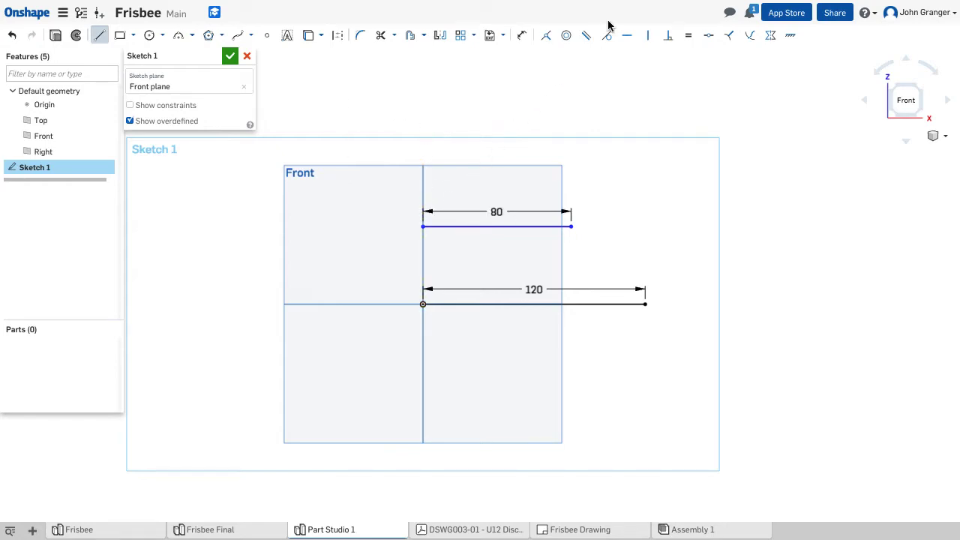
{"action": "left_click", "coordinate": [521, 34]}
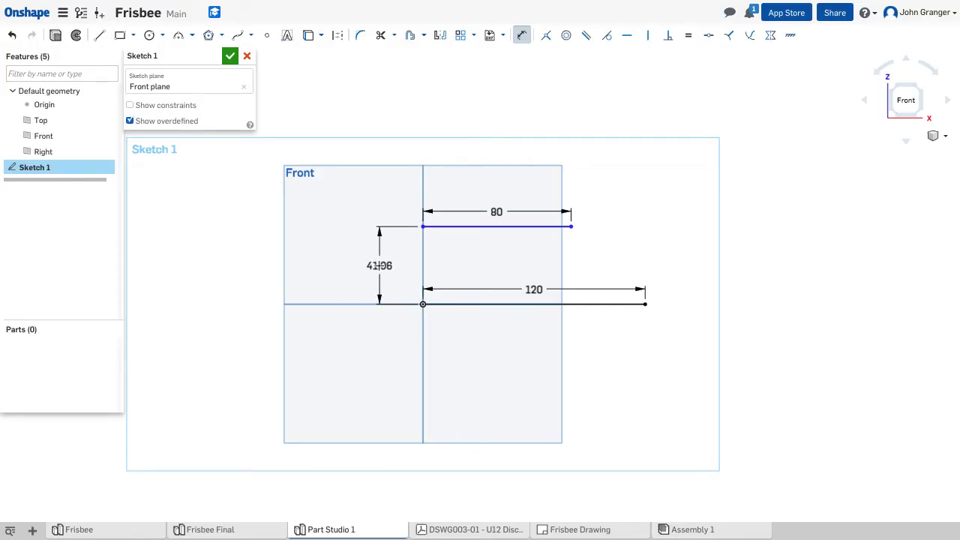
{"action": "double_click", "coordinate": [379, 266]}
{"action": "type", "text": "35"}
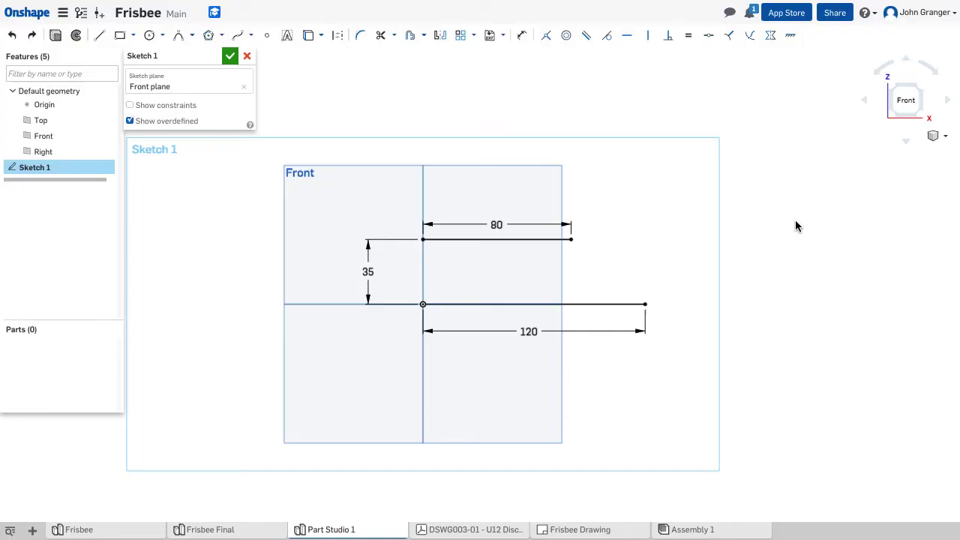
{"action": "mouse_move", "coordinate": [661, 291]}
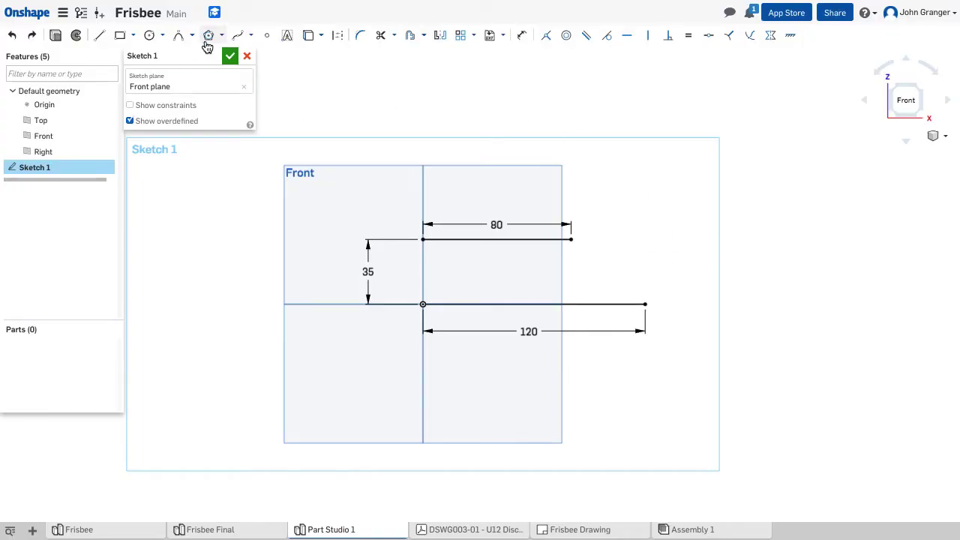
- Connect the 80 and 120 line ends with a Rho 0.5 conic dimensioned at 70°
{"action": "left_click", "coordinate": [192, 36]}
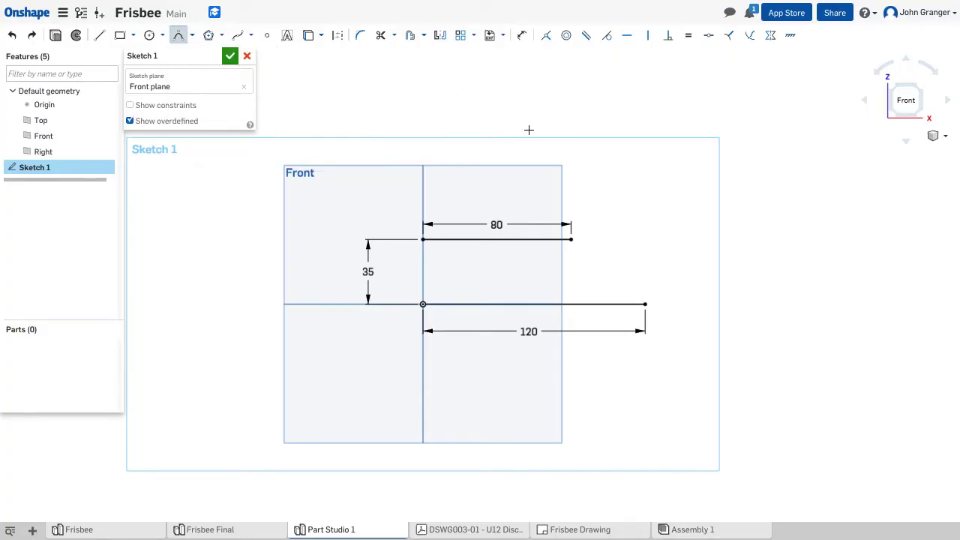
{"action": "mouse_move", "coordinate": [569, 239]}
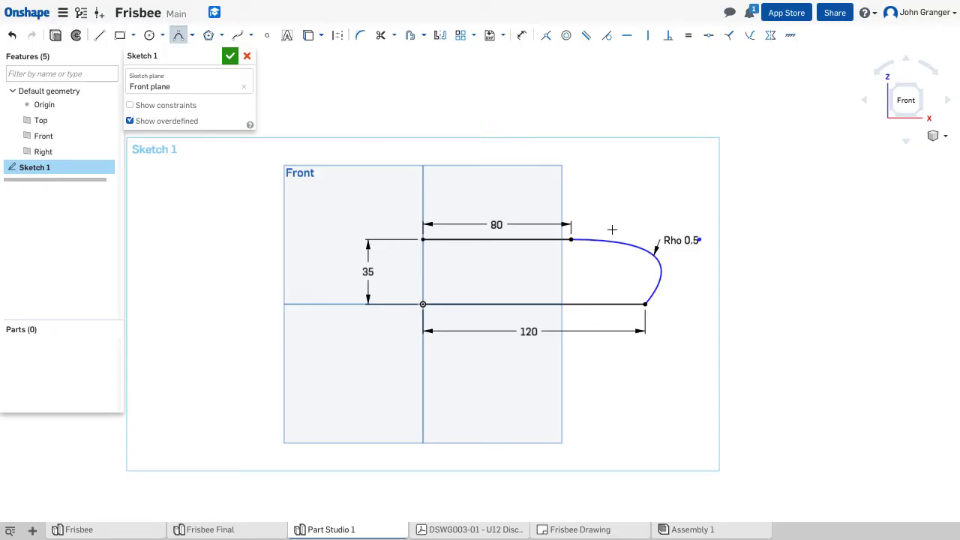
{"action": "mouse_move", "coordinate": [435, 104]}
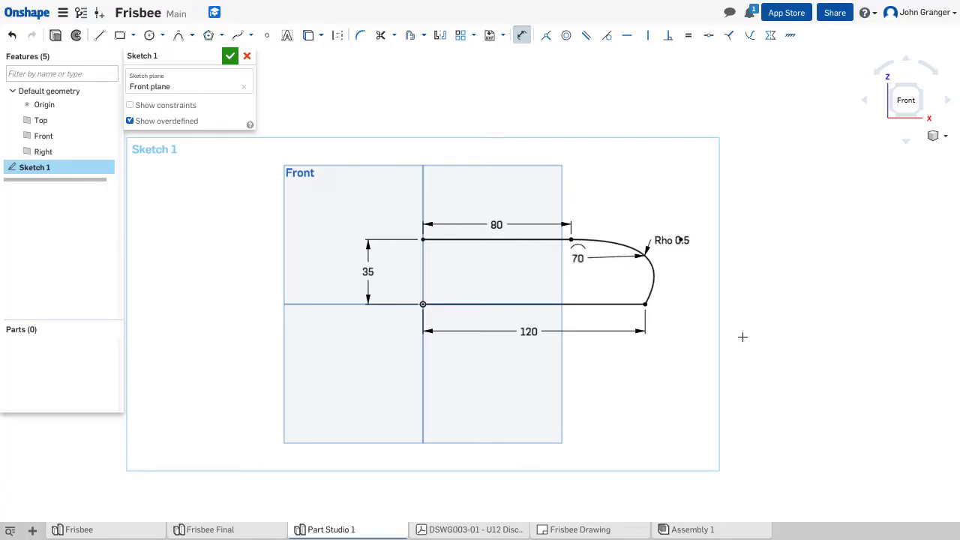
{"action": "left_click", "coordinate": [577, 257]}
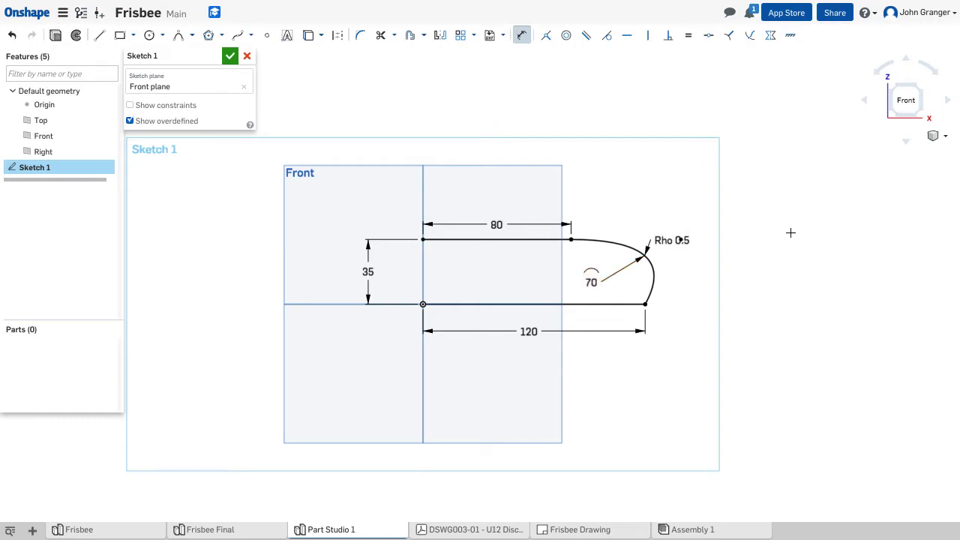
{"action": "mouse_move", "coordinate": [763, 243]}
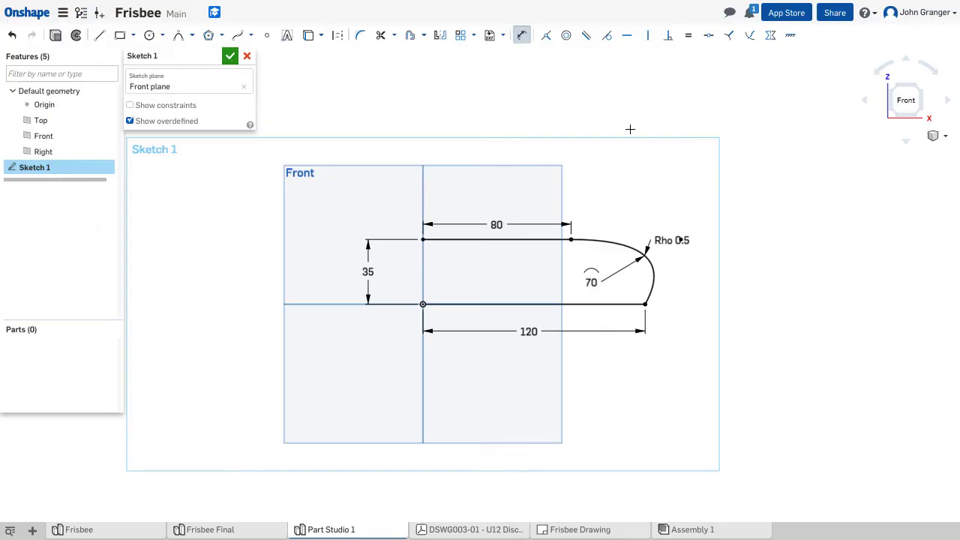
{"action": "mouse_move", "coordinate": [411, 89]}
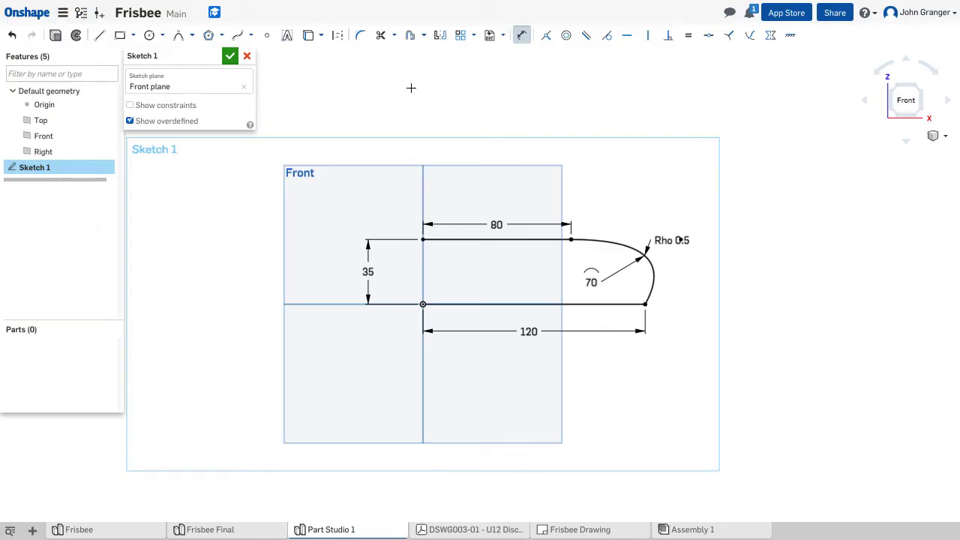
{"action": "mouse_move", "coordinate": [410, 36]}
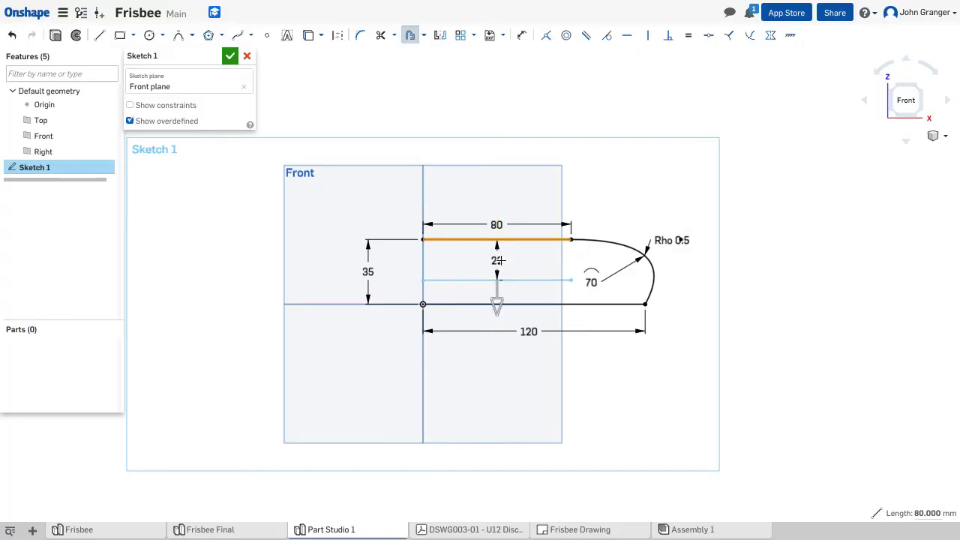
- Offset the top line and conic inward by 3 to form the rim wall
{"action": "double_click", "coordinate": [496, 261]}
{"action": "type", "text": "3"}
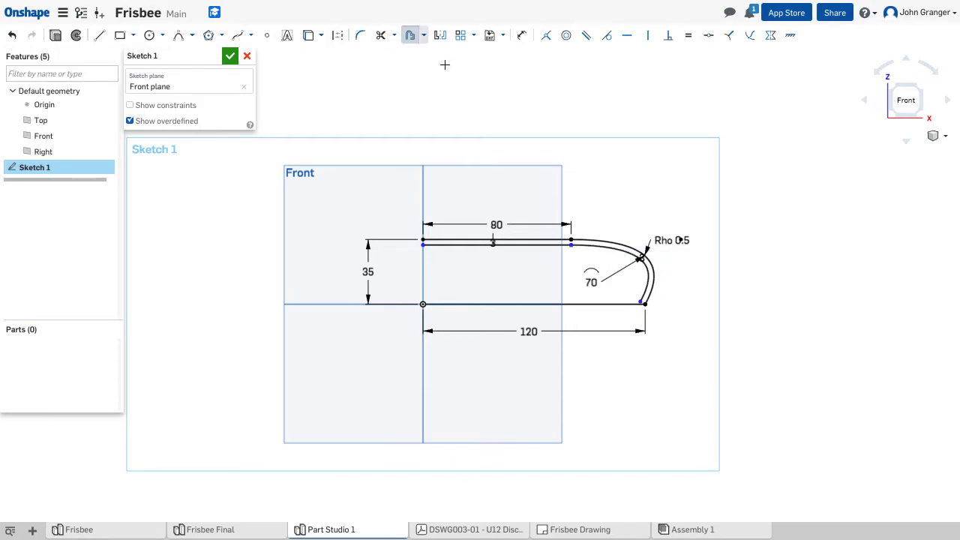
{"action": "mouse_move", "coordinate": [575, 126]}
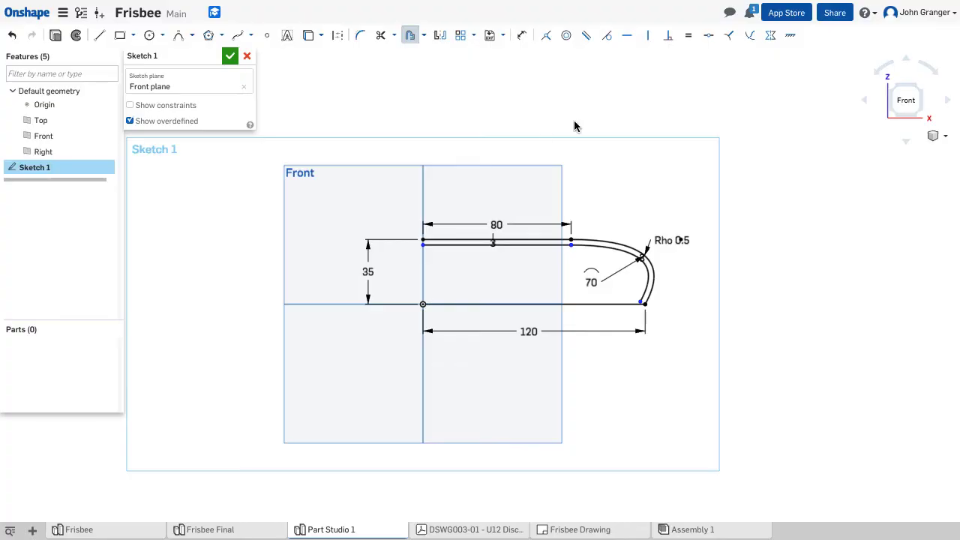
{"action": "mouse_move", "coordinate": [494, 246]}
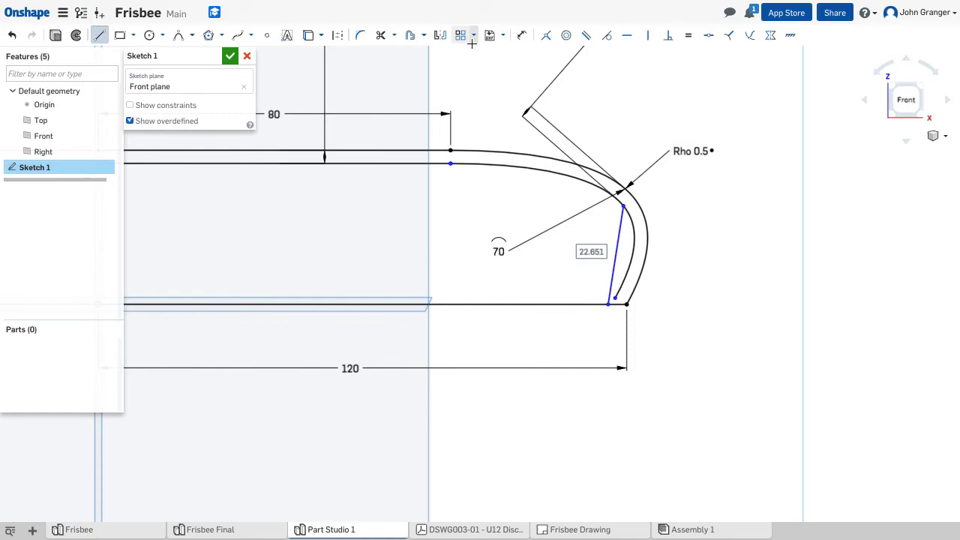
- Close the rim bottom with a slanted line dimensioned 4 mm at a 95° angle
{"action": "left_click", "coordinate": [521, 35]}
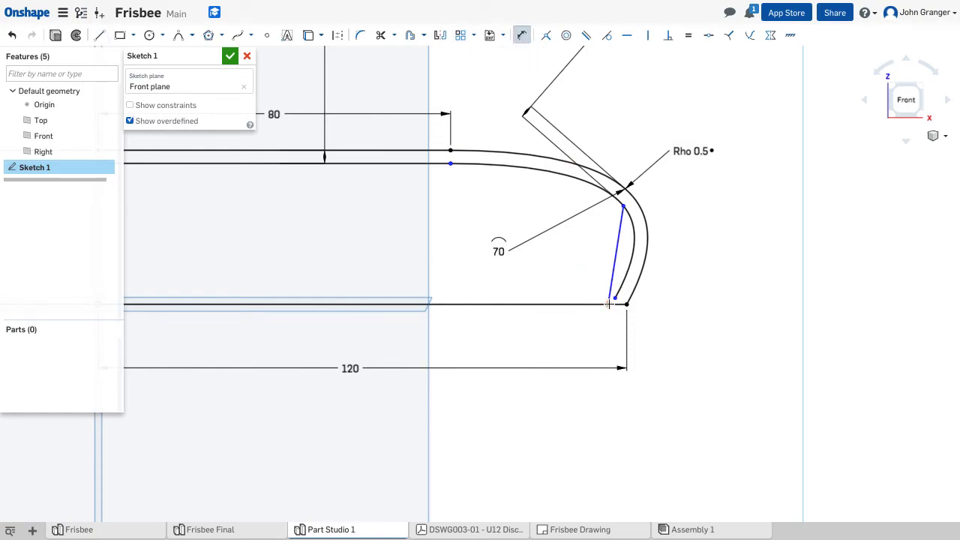
{"action": "left_click", "coordinate": [615, 304]}
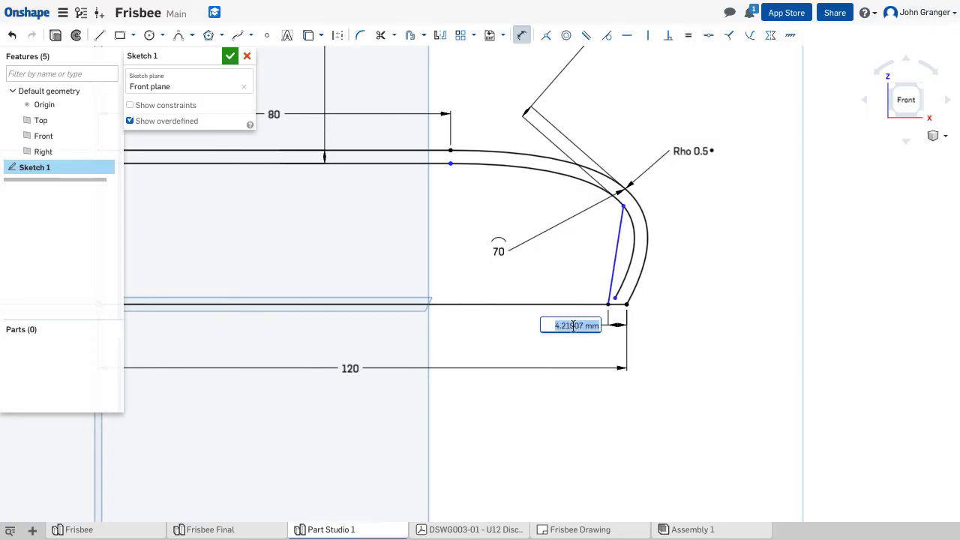
{"action": "type", "text": "4"}
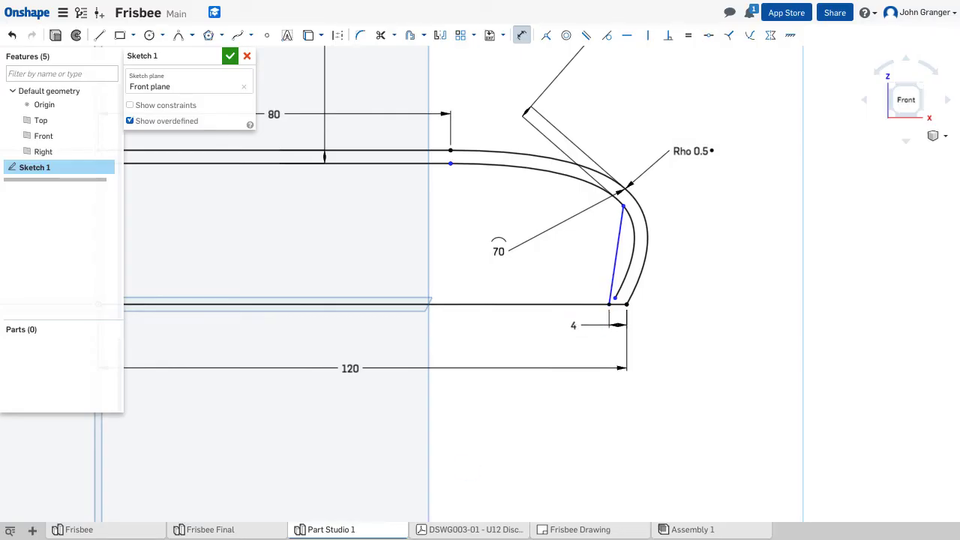
{"action": "mouse_move", "coordinate": [615, 272]}
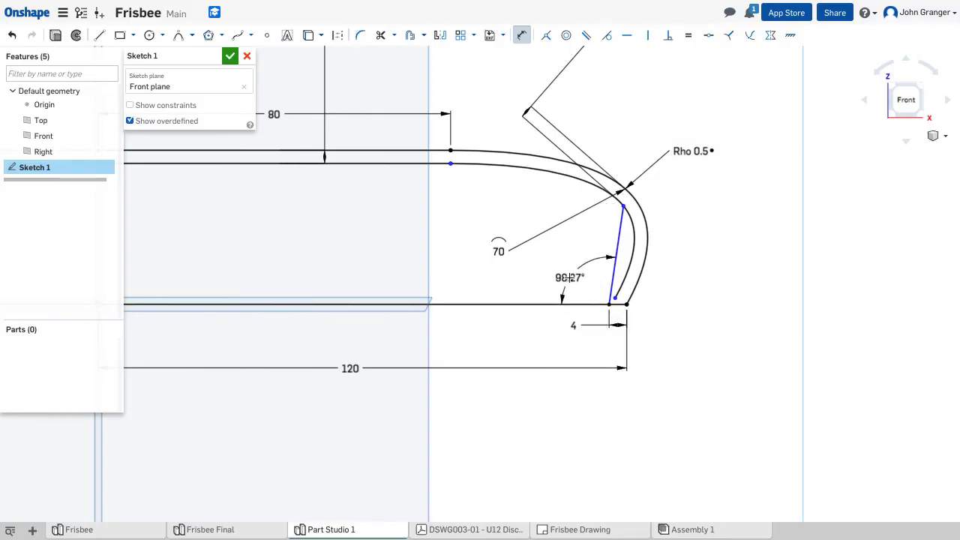
{"action": "double_click", "coordinate": [568, 277]}
{"action": "type", "text": "95"}
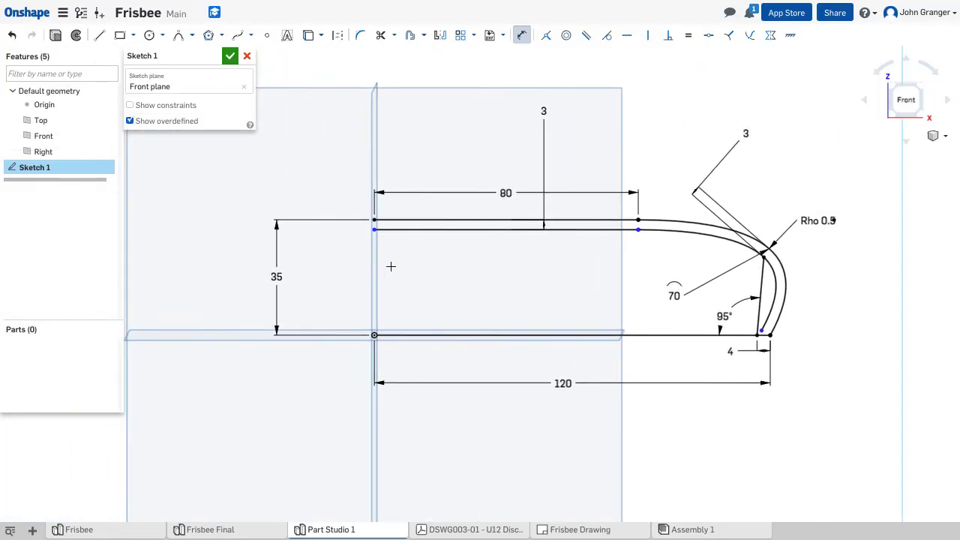
{"action": "mouse_move", "coordinate": [408, 122]}
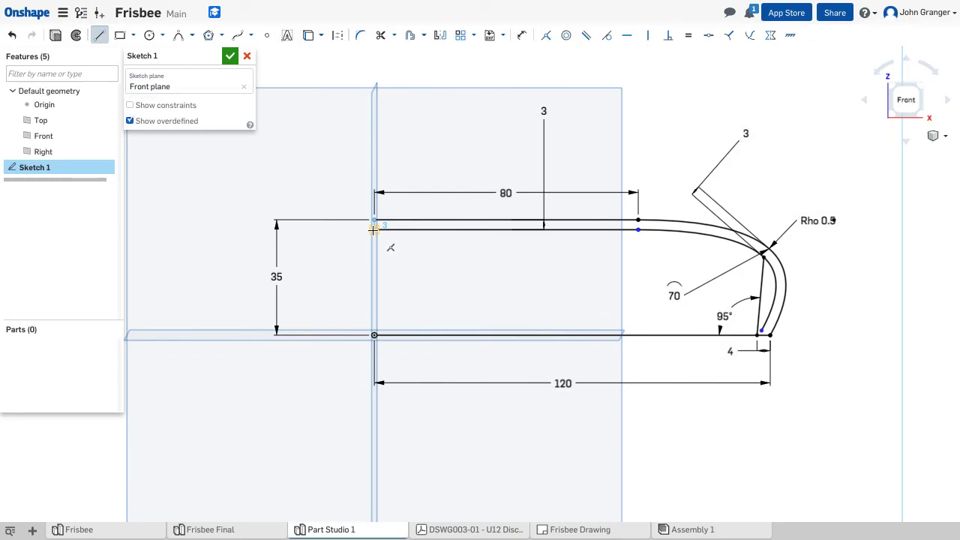
- Close the profile's left end, add the vertical origin axis line, and exit the sketch
{"action": "left_click", "coordinate": [524, 222]}
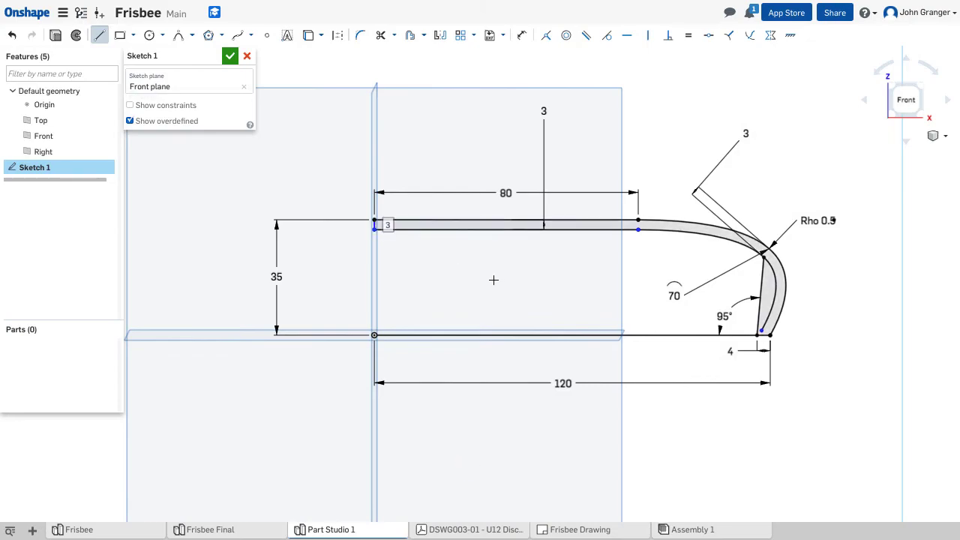
{"action": "mouse_move", "coordinate": [491, 143]}
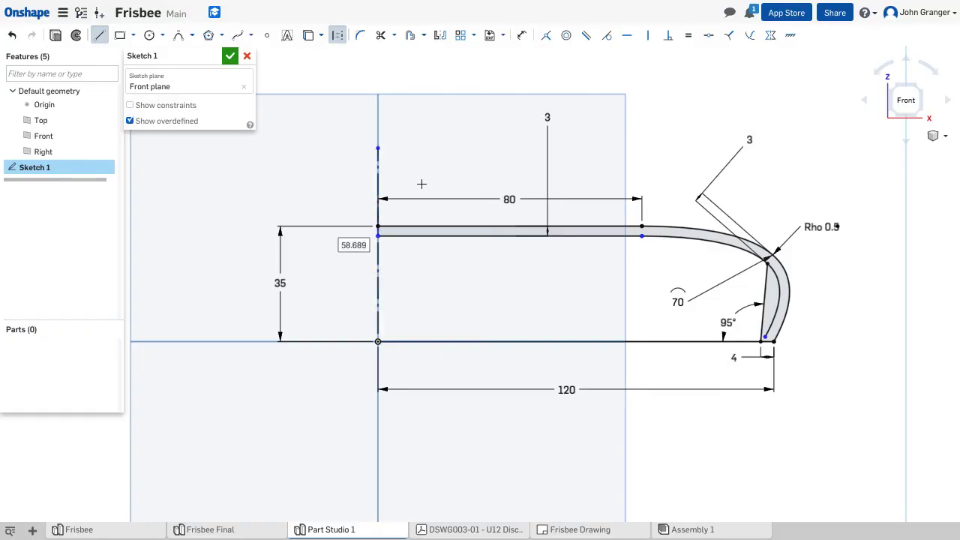
{"action": "mouse_move", "coordinate": [158, 249]}
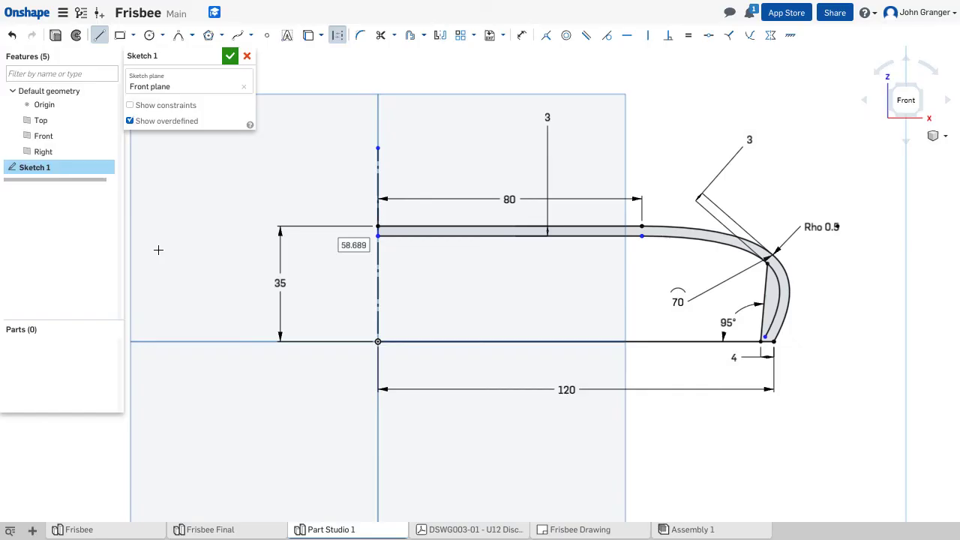
{"action": "mouse_move", "coordinate": [326, 119]}
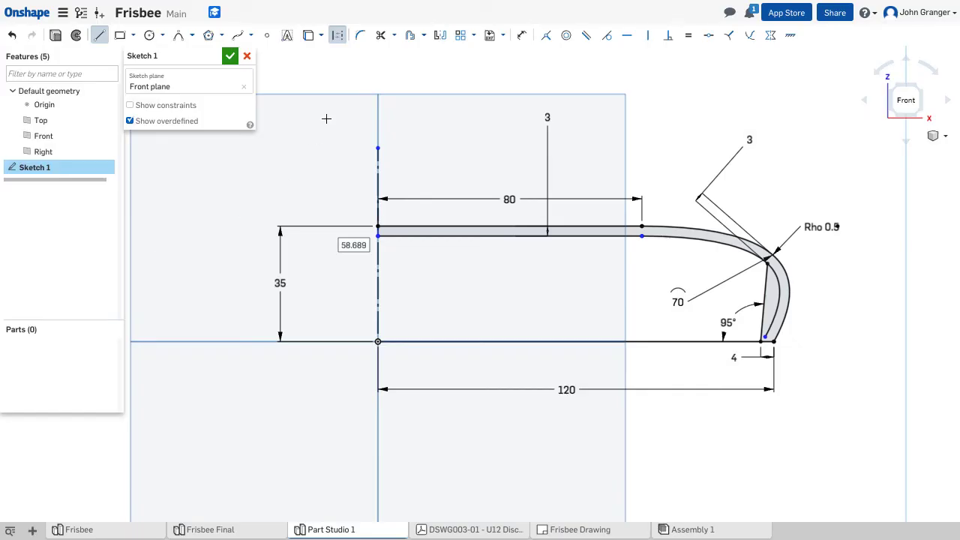
{"action": "left_click", "coordinate": [230, 56]}
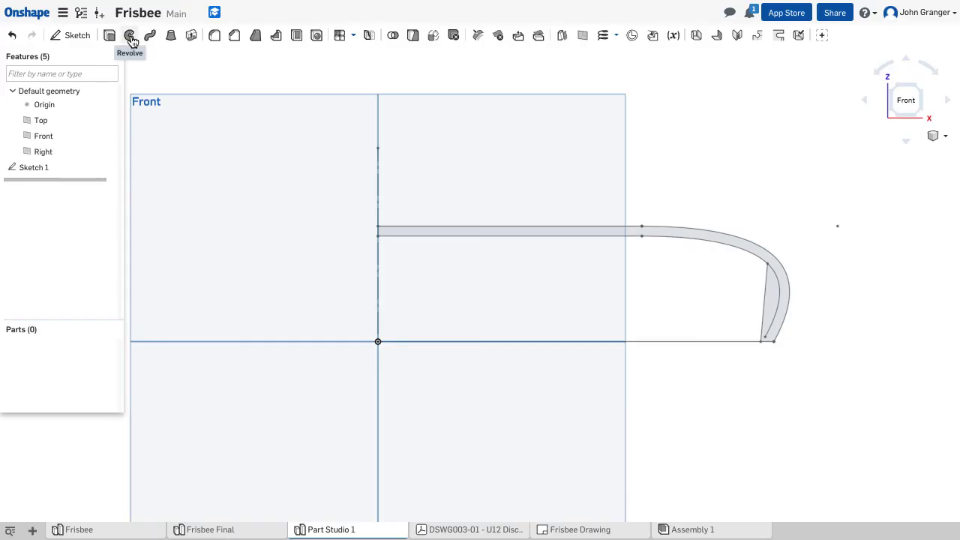
- Revolve the closed profile a full 360° around the vertical axis line into a solid
{"action": "left_click", "coordinate": [130, 35]}
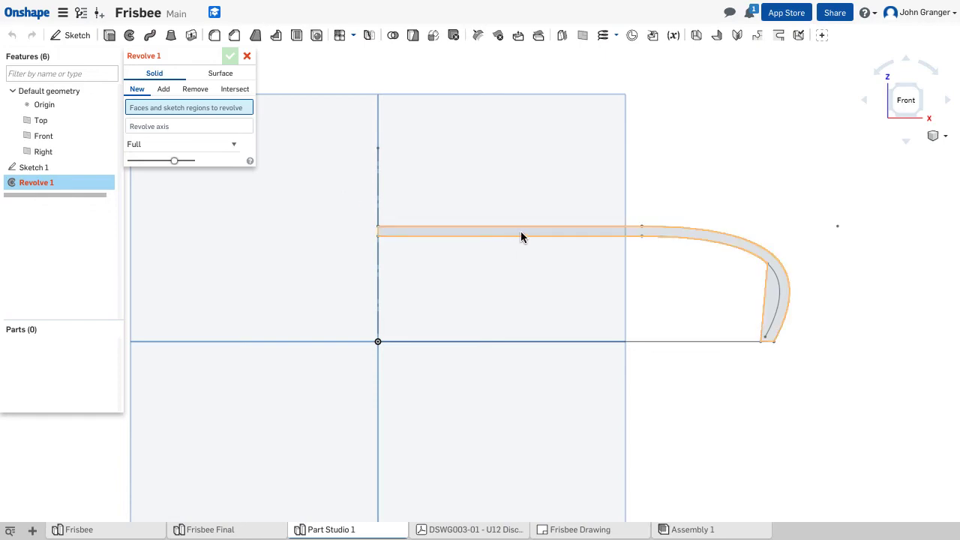
{"action": "left_click", "coordinate": [503, 228]}
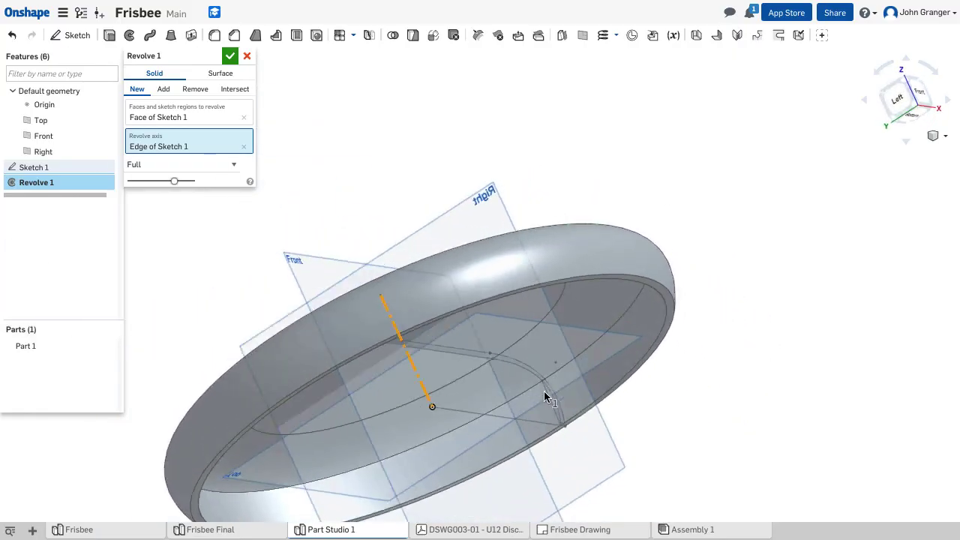
{"action": "left_click_drag", "start_coordinate": [545, 396], "coordinate": [450, 416]}
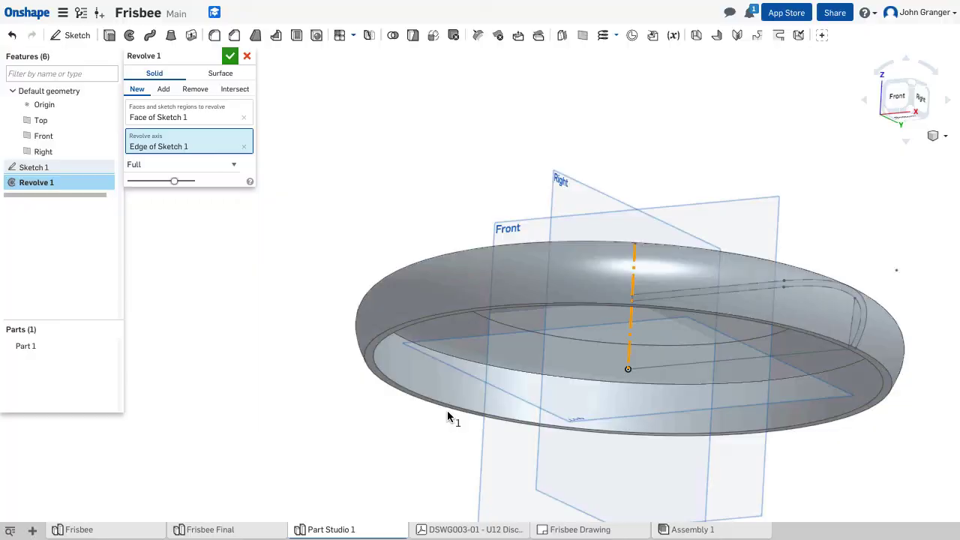
{"action": "left_click", "coordinate": [230, 55]}
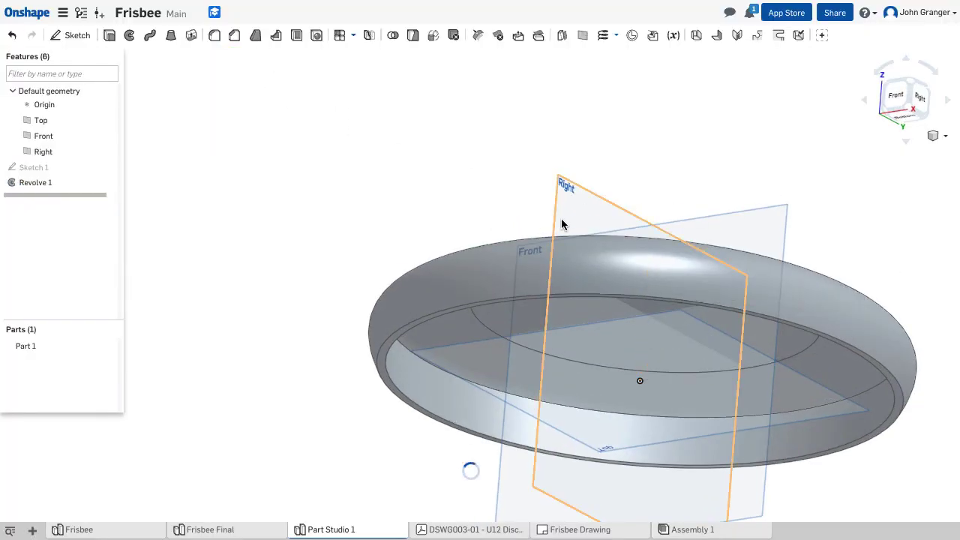
{"action": "left_click_drag", "start_coordinate": [564, 225], "coordinate": [364, 165]}
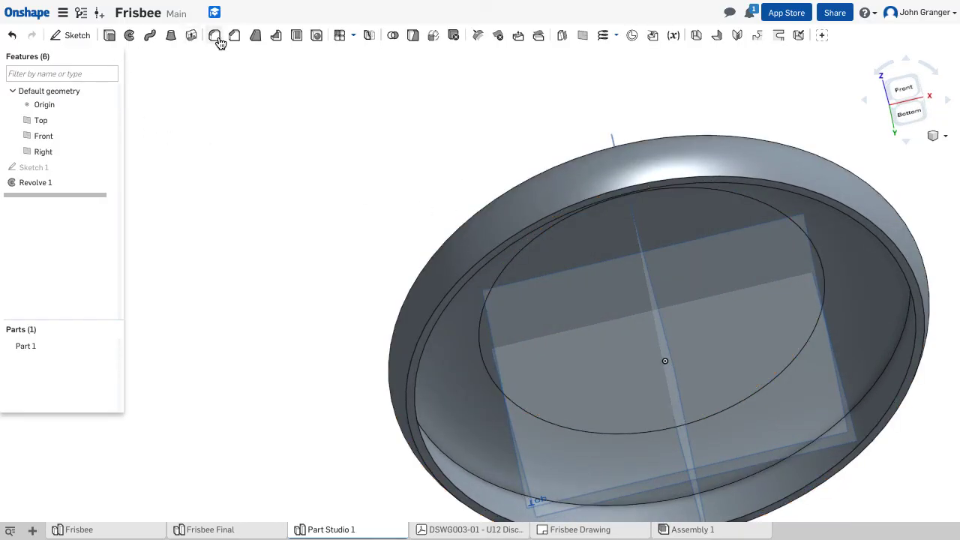
- Apply a 1 mm fillet to both bottom rim edges of Revolve 1
{"action": "left_click", "coordinate": [215, 35]}
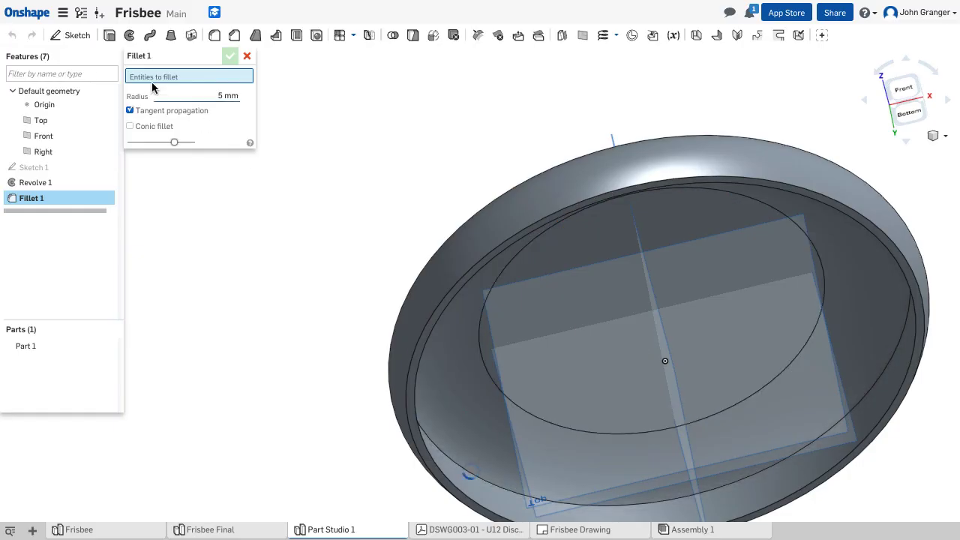
{"action": "triple_click", "coordinate": [227, 95]}
{"action": "type", "text": "1"}
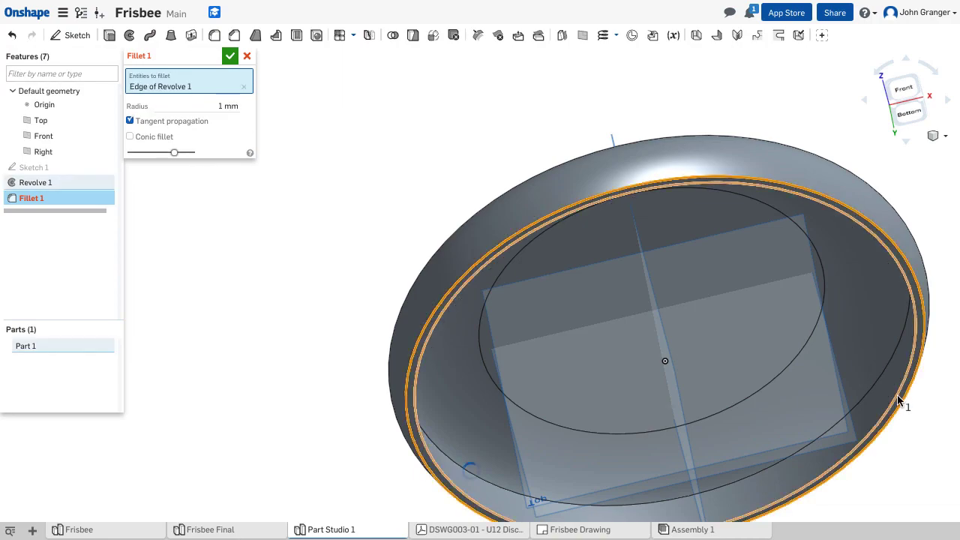
{"action": "left_click", "coordinate": [905, 291]}
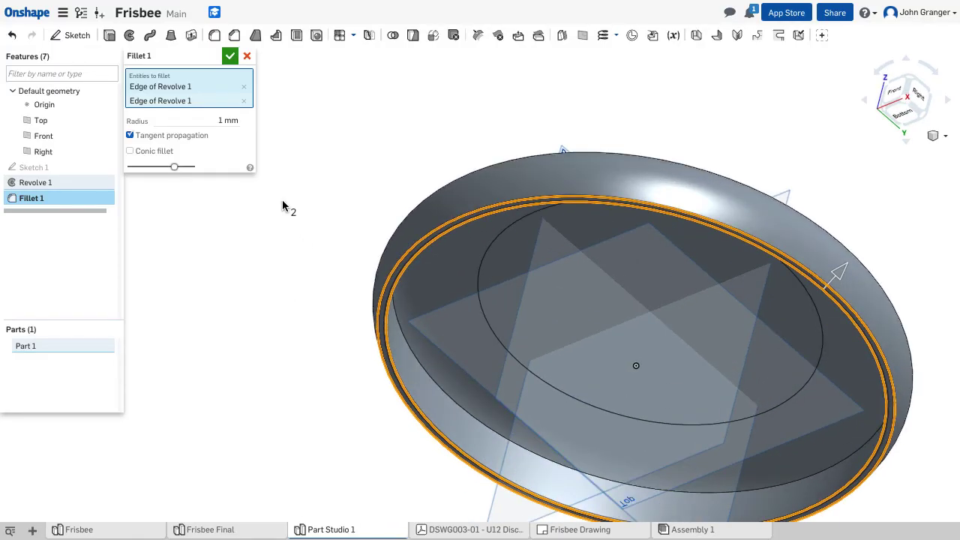
{"action": "left_click", "coordinate": [230, 55]}
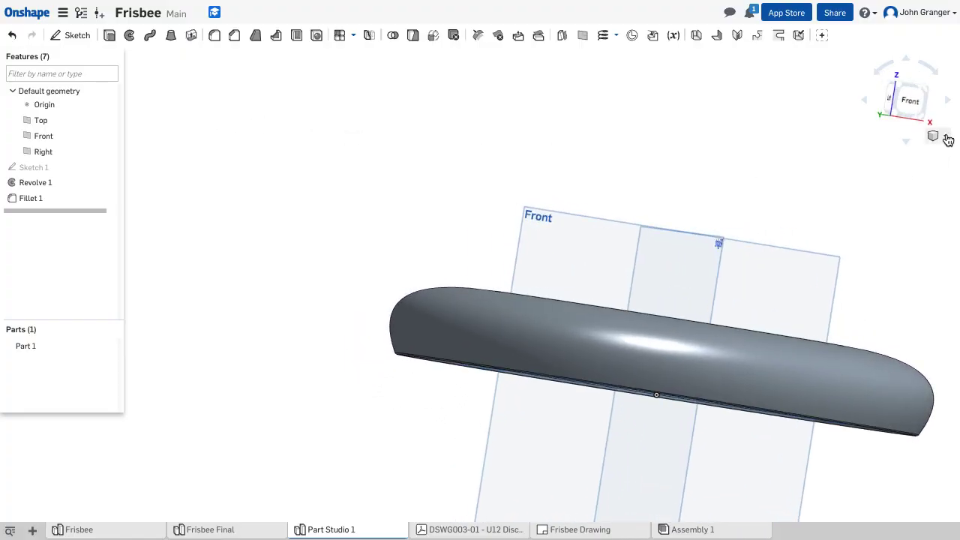
{"action": "left_click", "coordinate": [933, 136]}
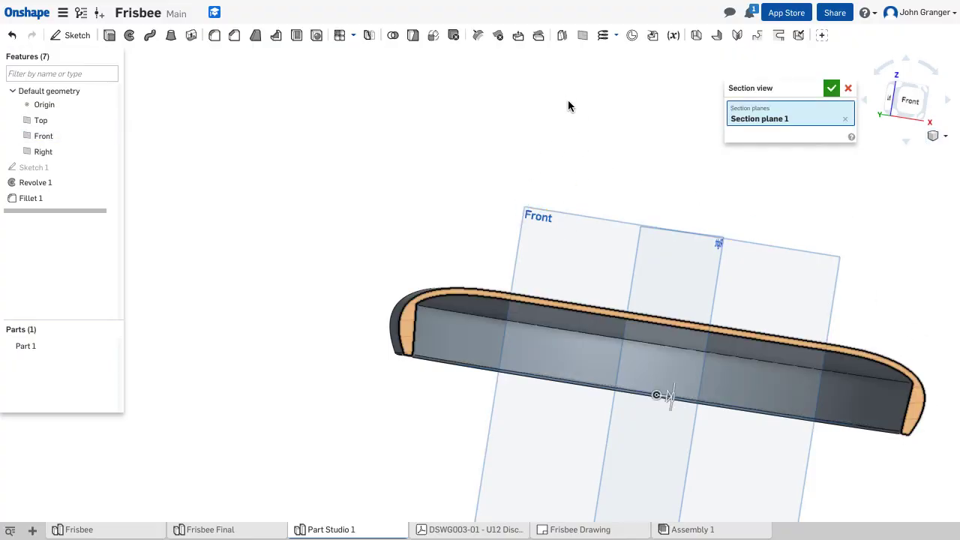
{"action": "mouse_move", "coordinate": [751, 202]}
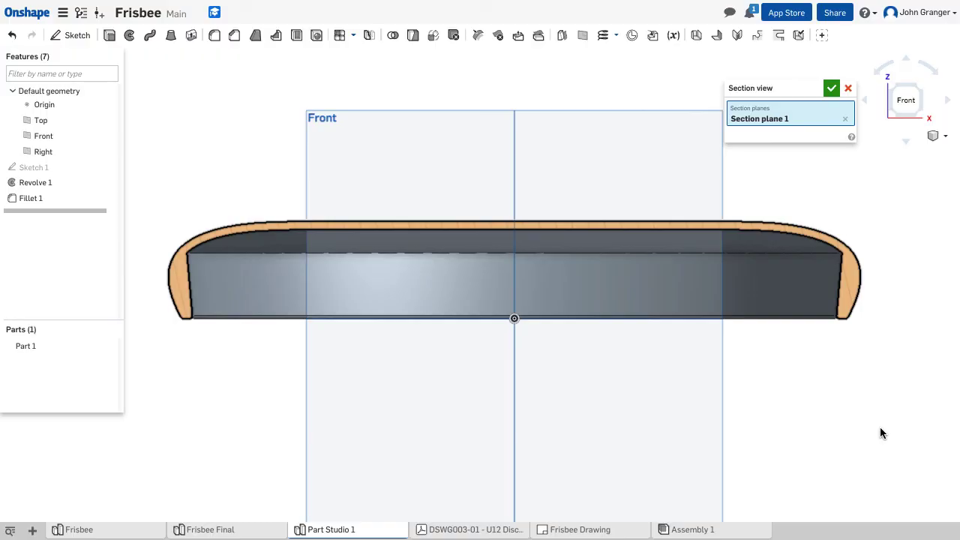
{"action": "mouse_move", "coordinate": [847, 88]}
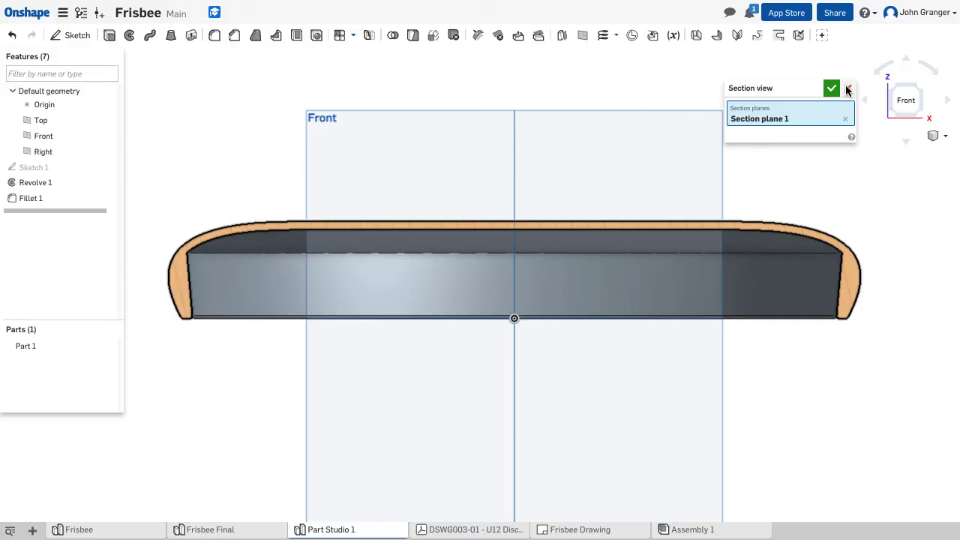
{"action": "left_click", "coordinate": [848, 87]}
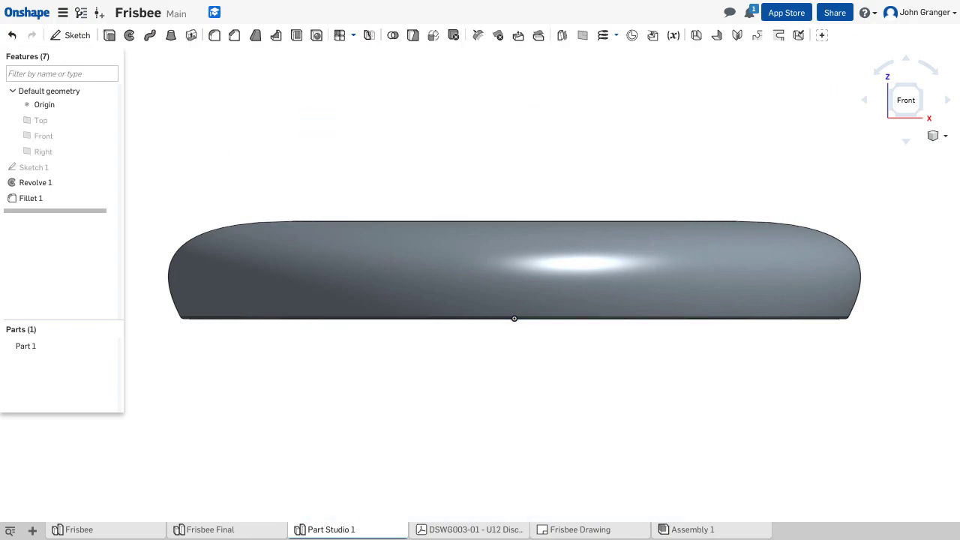
{"action": "mouse_move", "coordinate": [154, 78]}
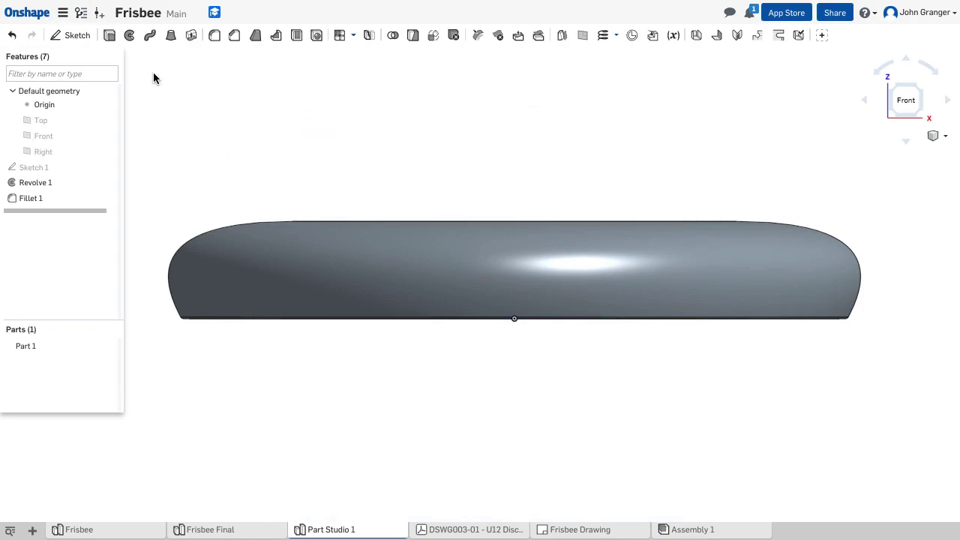